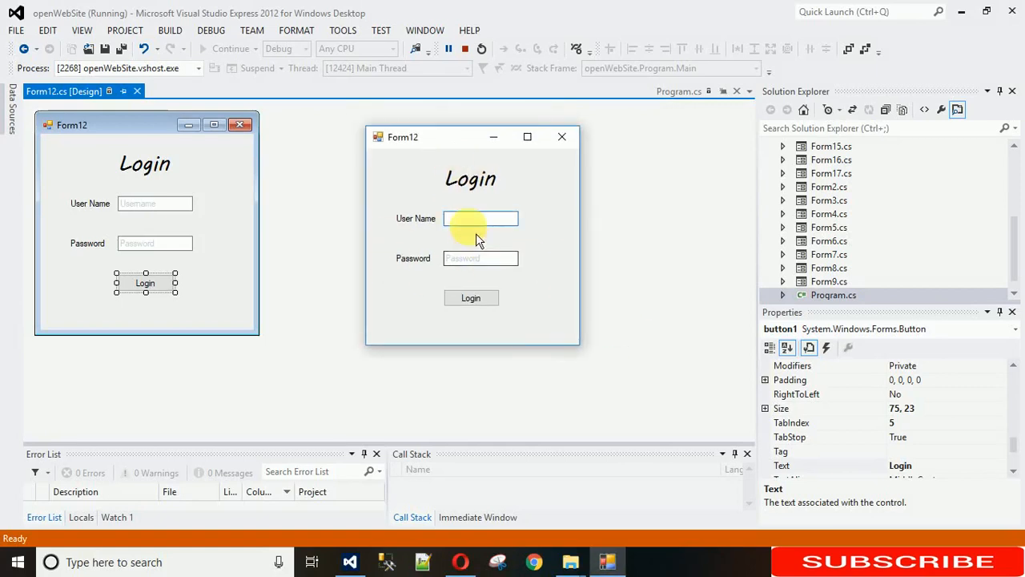
- Focus the User Name box of the running login form before returning to the designer
left_click(480, 217)
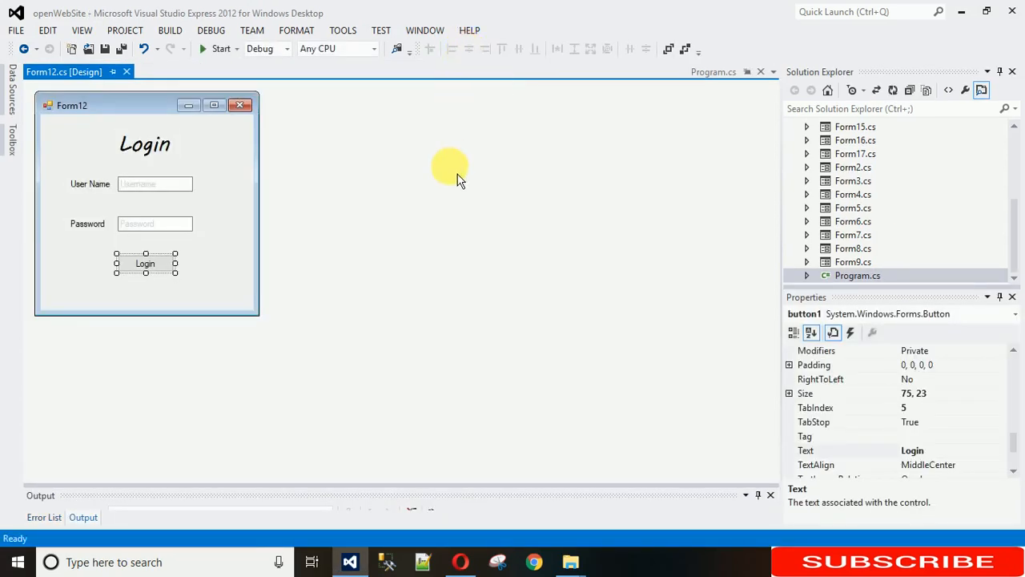
mouse_move(432, 216)
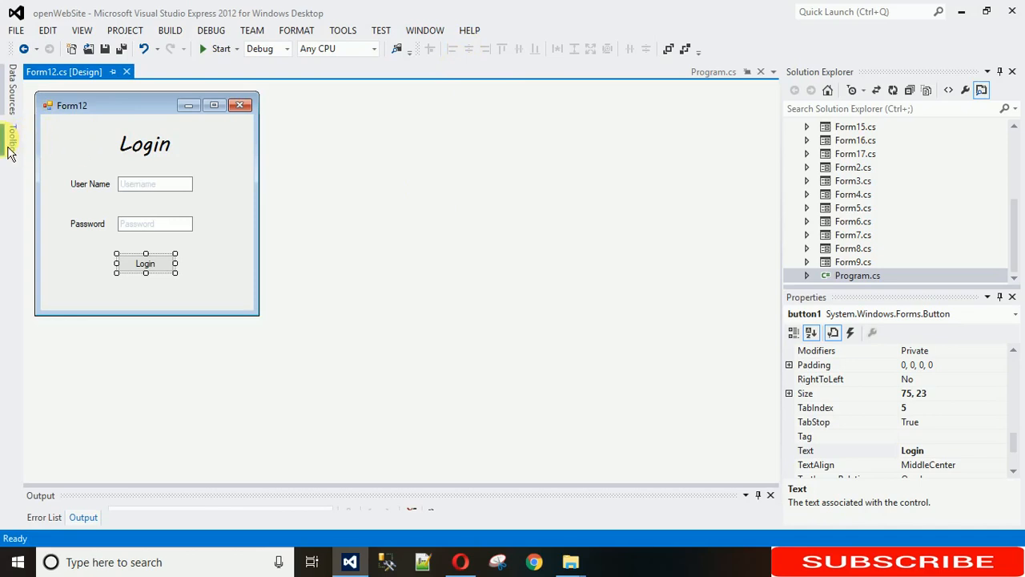
- Add a ToolTip component from the Toolbox and bring up the User Name textbox's Properties
left_click(11, 143)
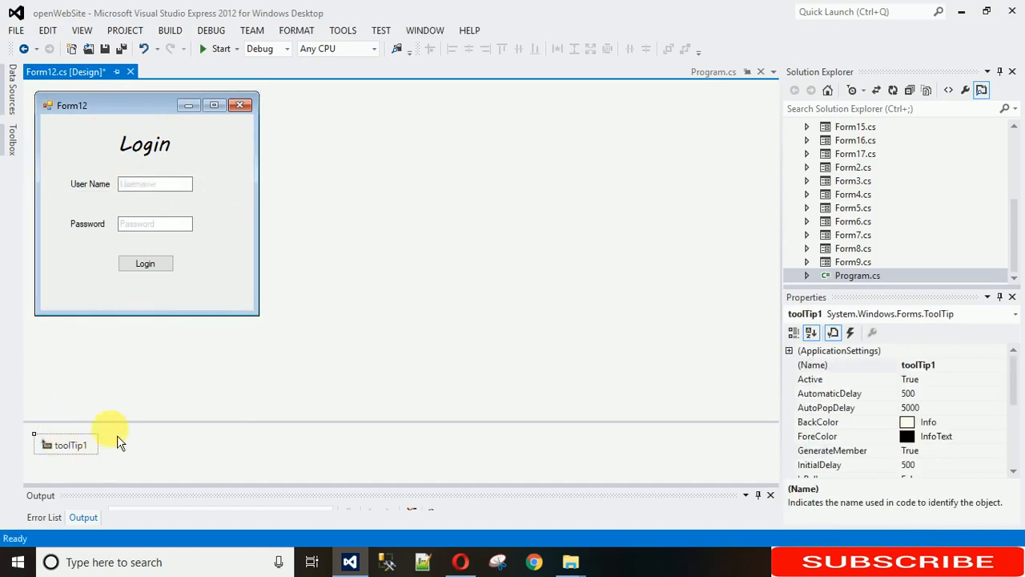
left_click(154, 224)
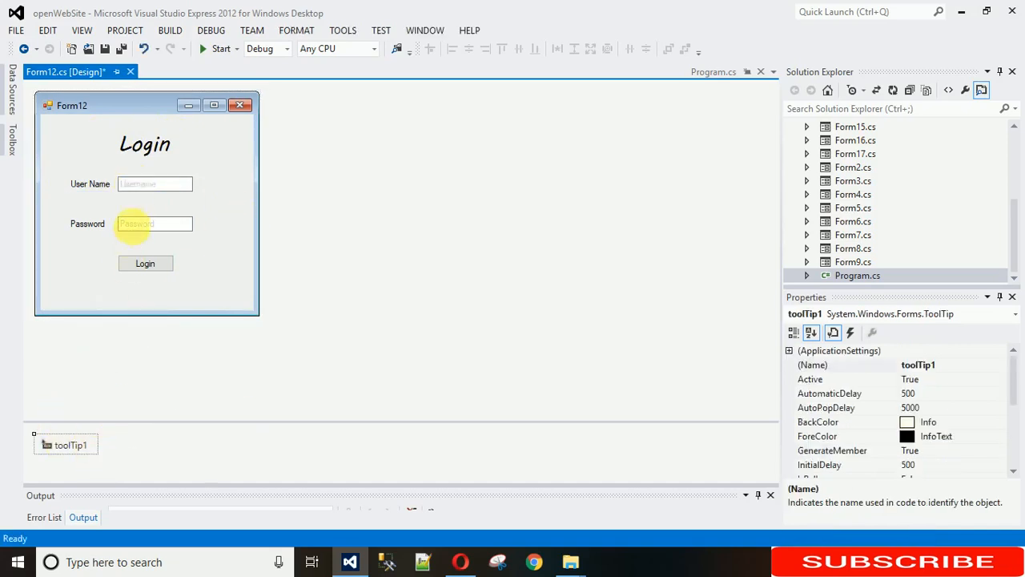
left_click(154, 182)
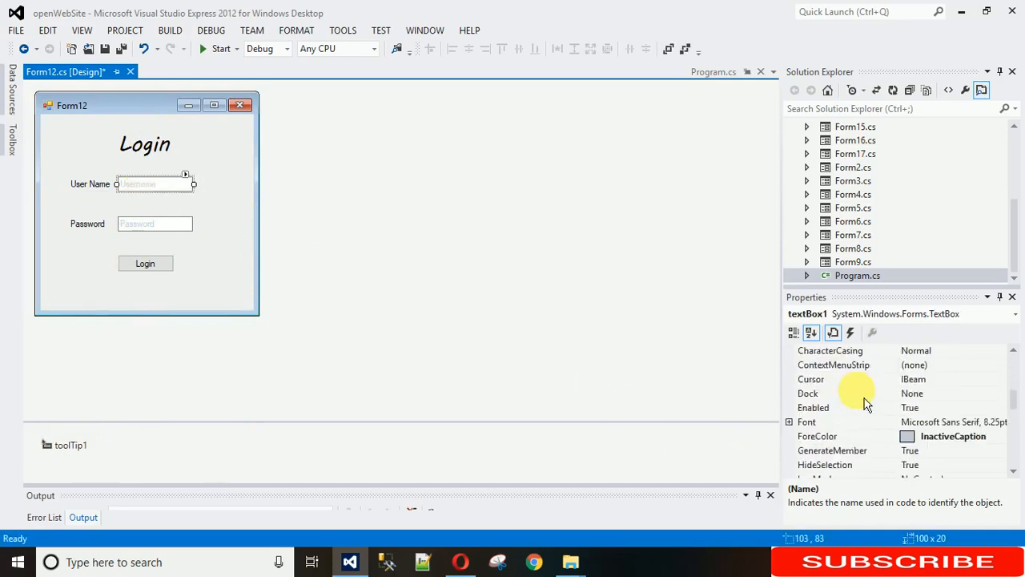
right_click(154, 182)
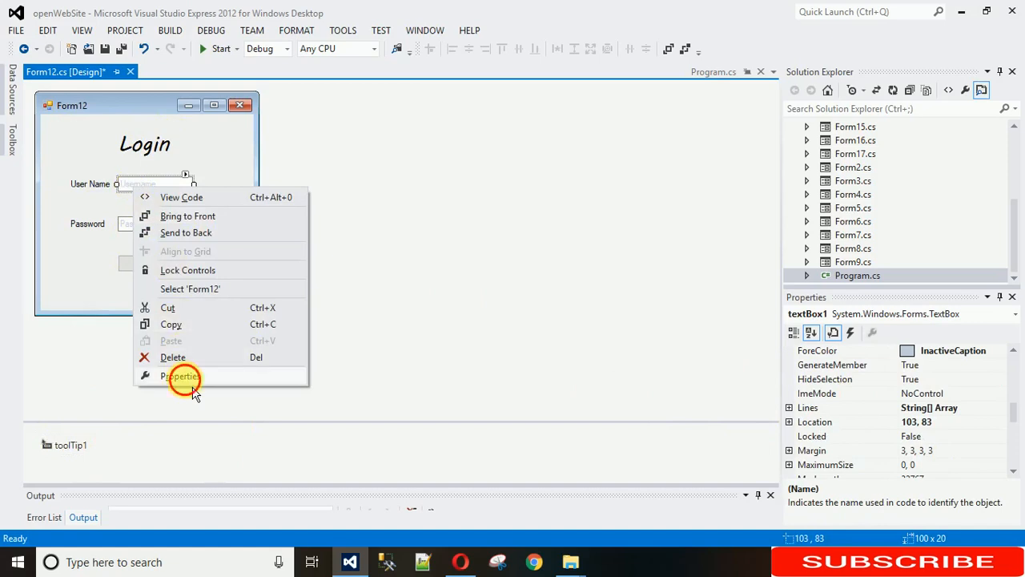
left_click(180, 377)
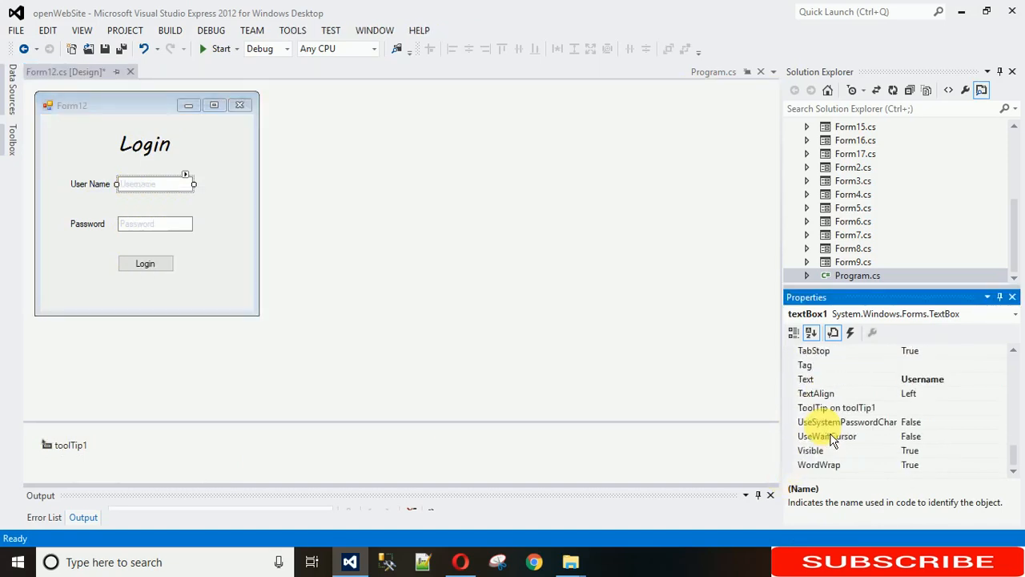
- Set the User Name box's ToolTip on toolTip1 text to a 'Please enter User...' hint
left_click(836, 407)
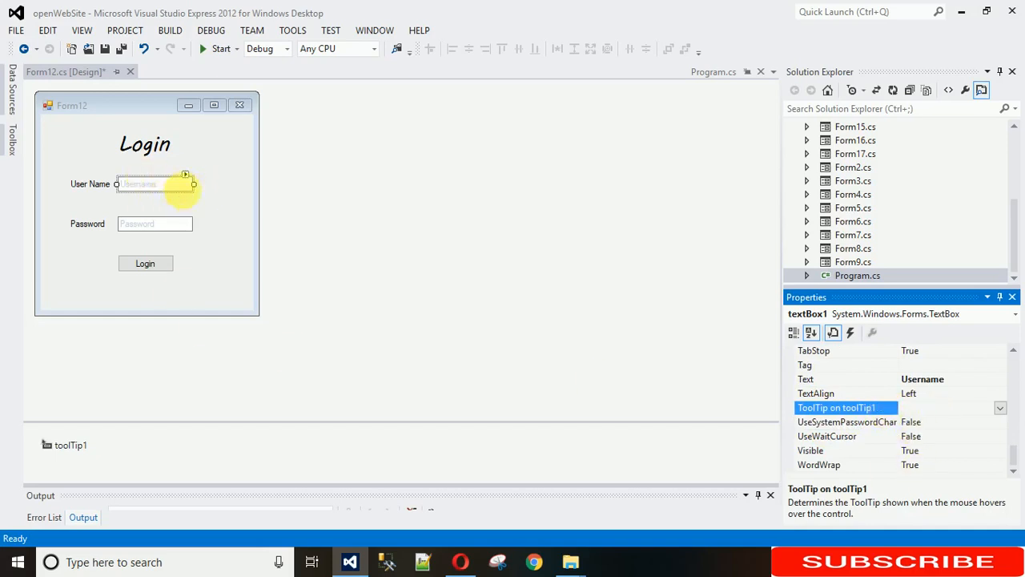
mouse_move(929, 410)
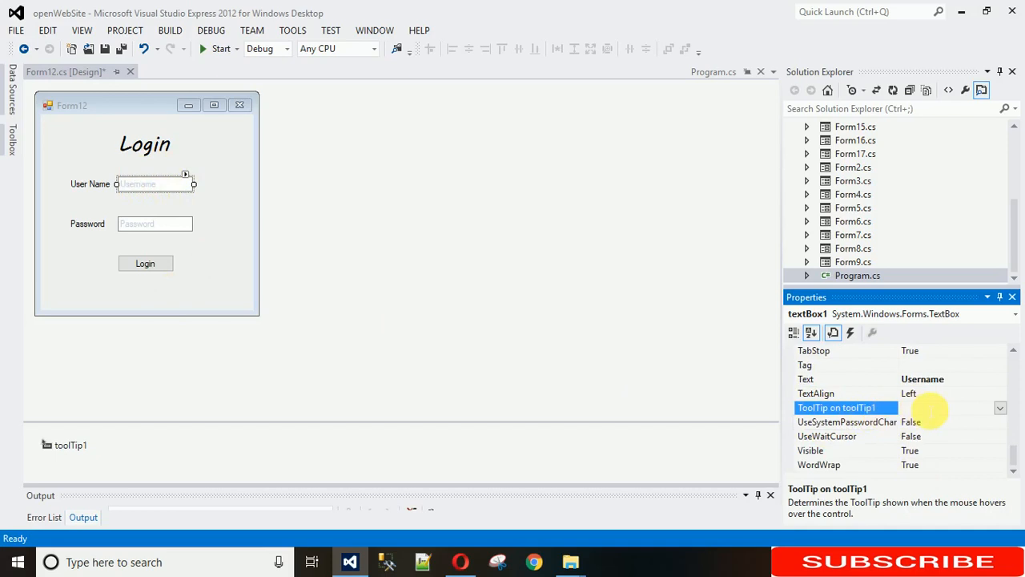
left_click(945, 407)
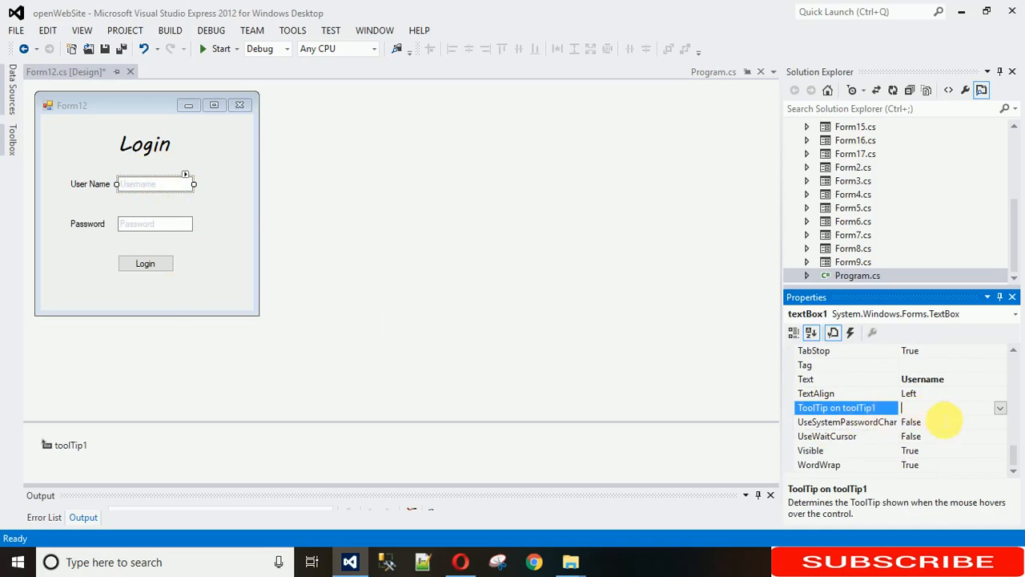
type("Pl")
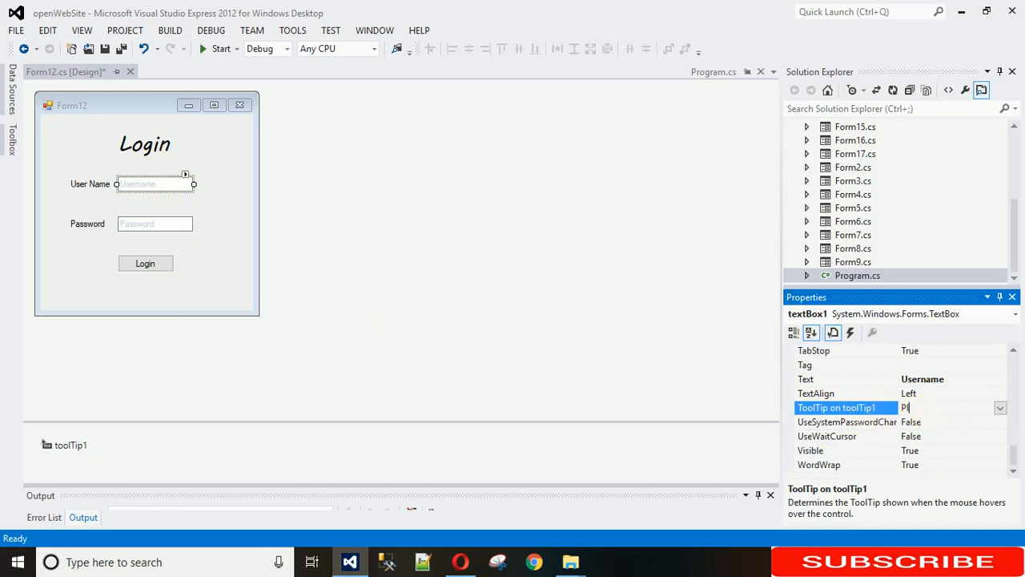
type("Please E")
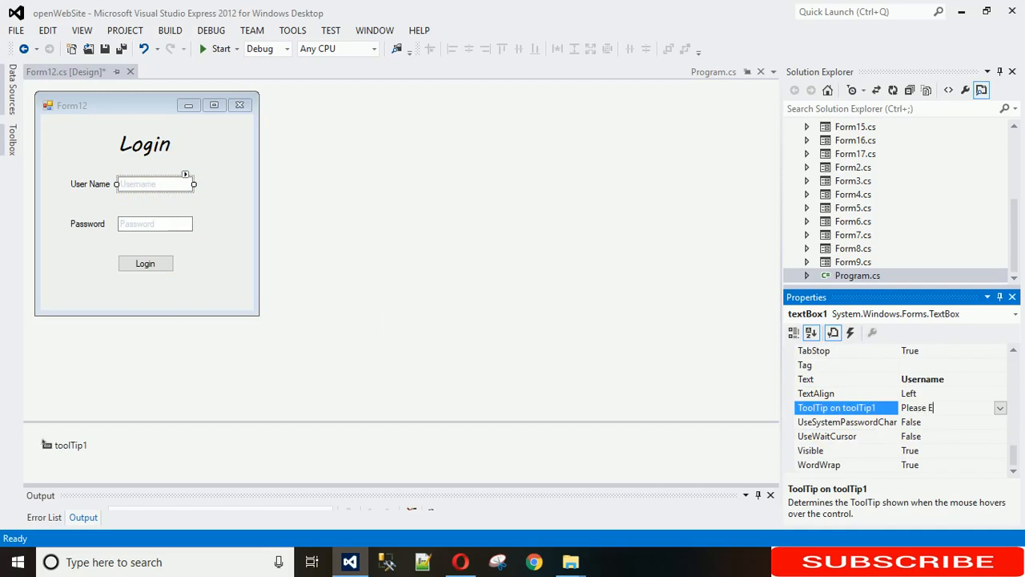
type("nter U")
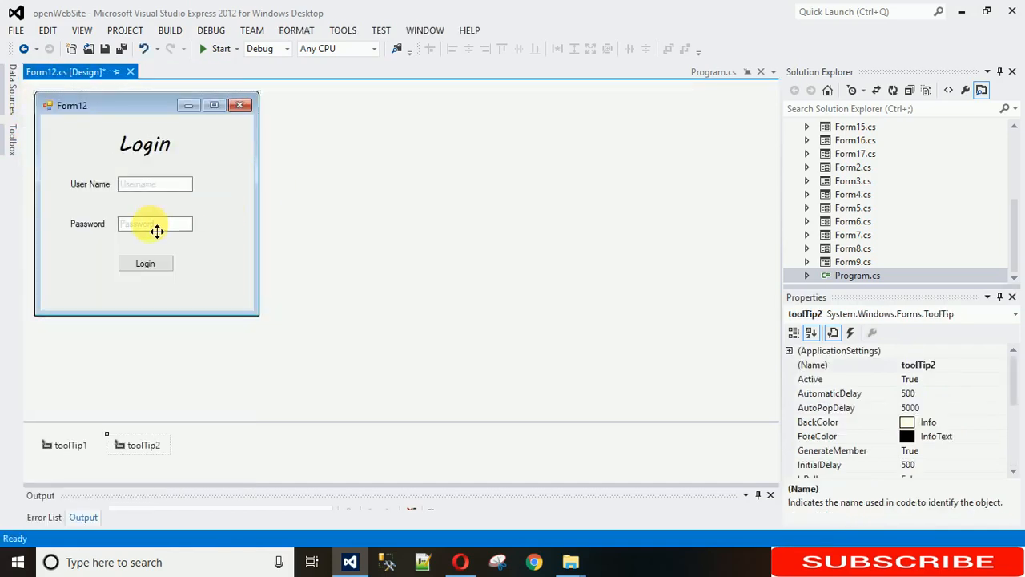
- Give the Password box a 'Please...' tooltip and set the Login button's tooltip to 'Click to Login'
left_click(154, 225)
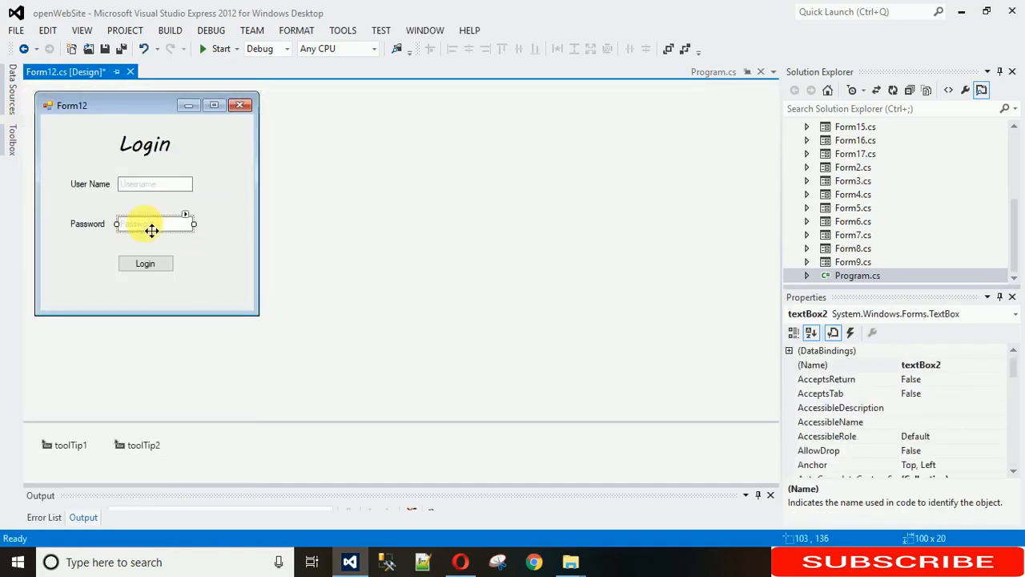
right_click(152, 222)
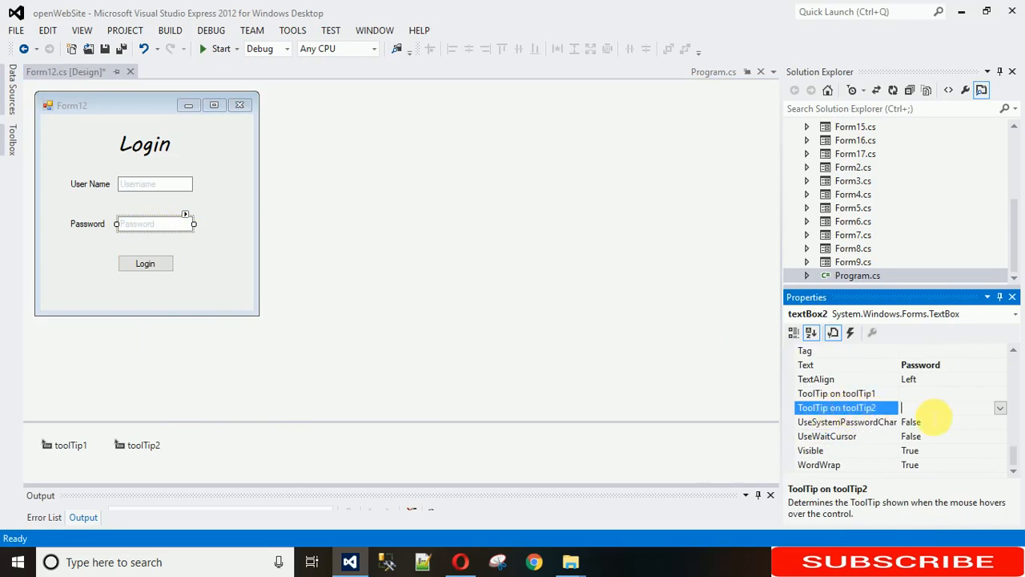
type("Pl")
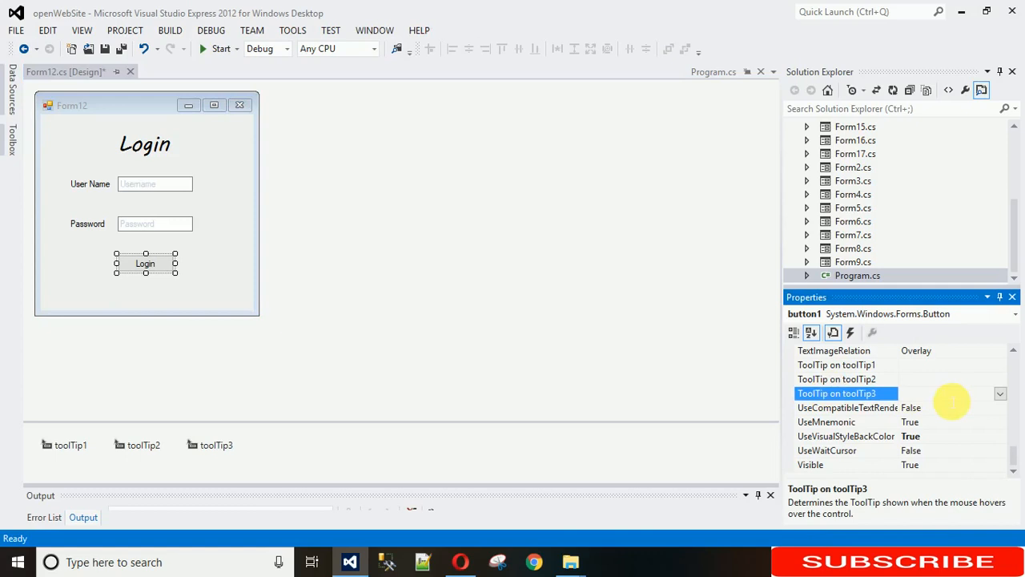
type("Click to Login")
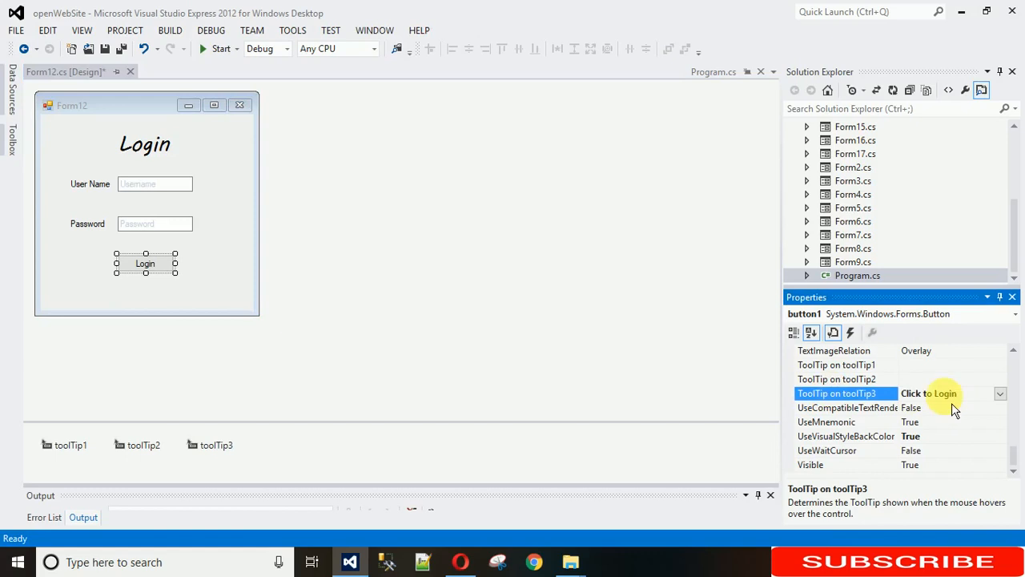
left_click(221, 48)
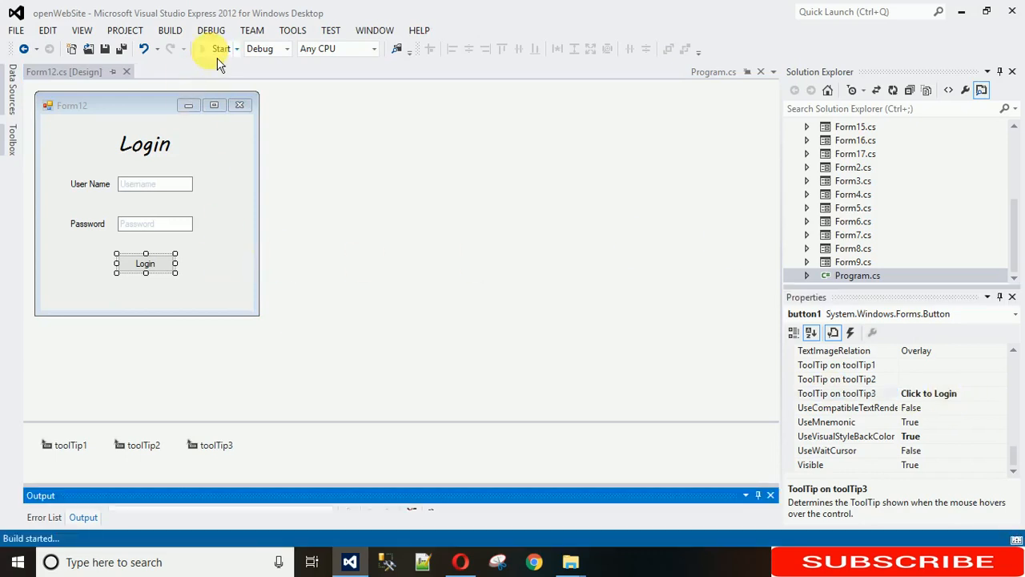
- Run the login form and focus its User Name box to see the new tooltip
left_click(222, 48)
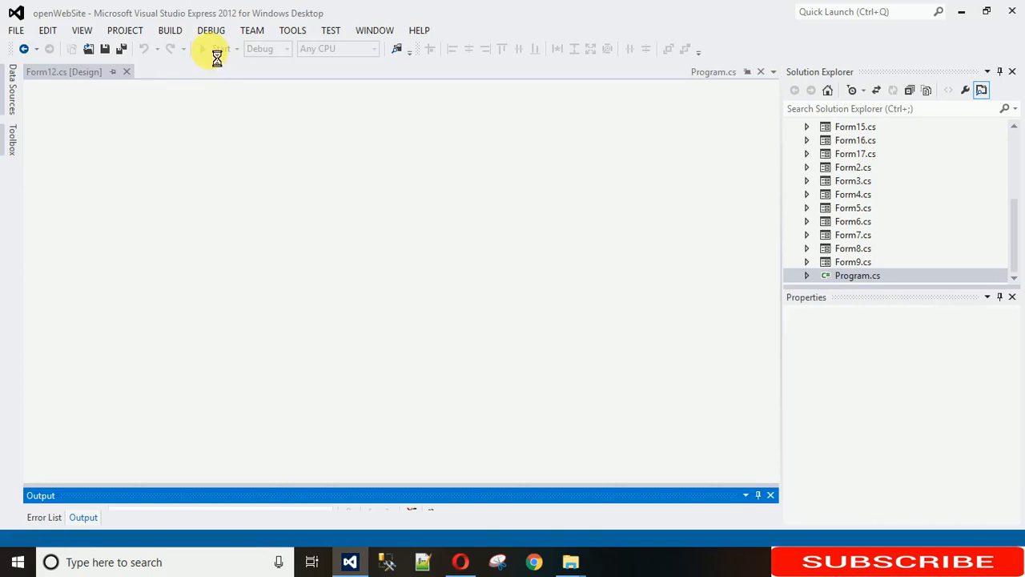
left_click(202, 48)
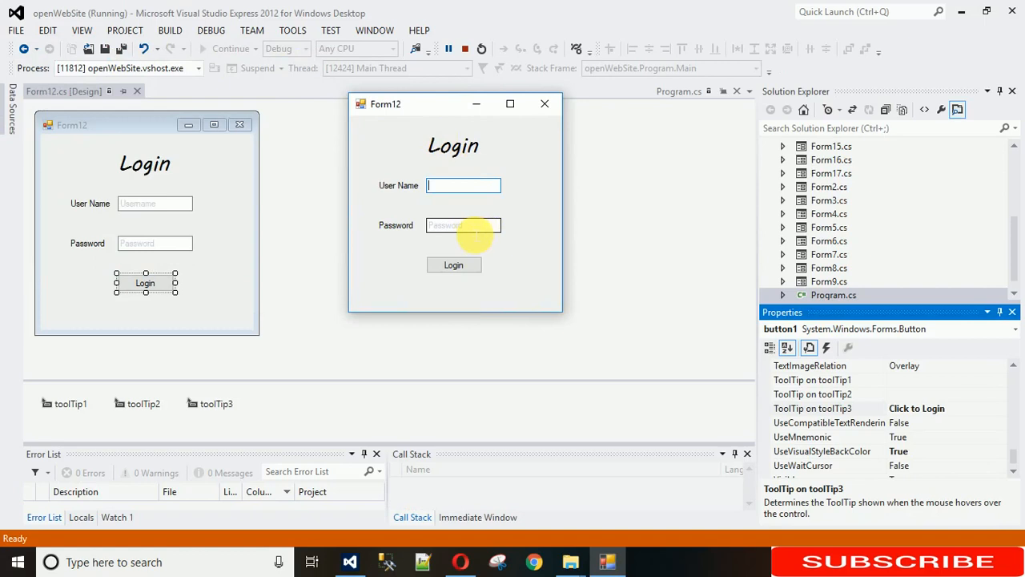
mouse_move(464, 224)
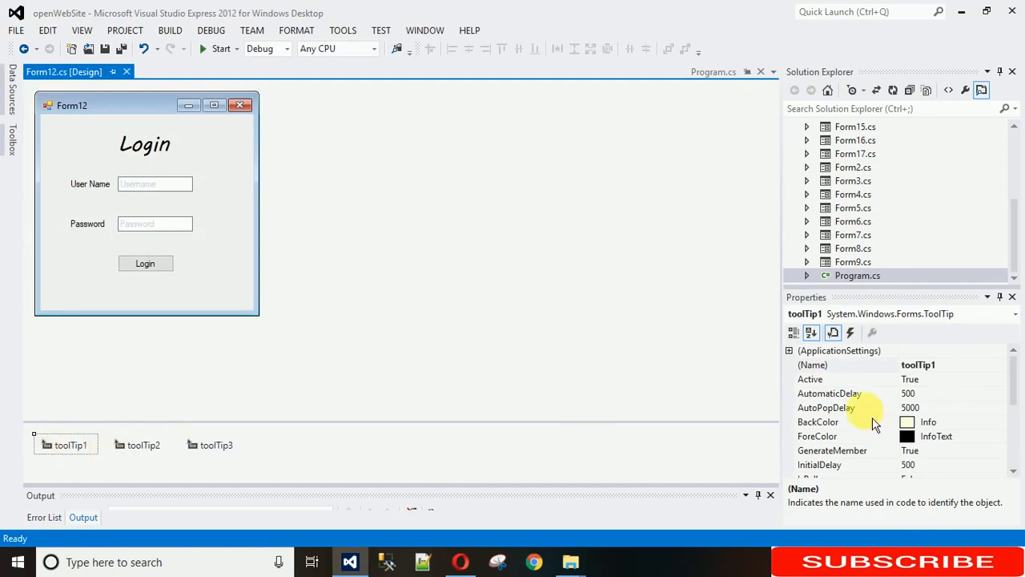
- Set toolTip1's IsBalloon to True and run the login form again
scroll("down", 3)
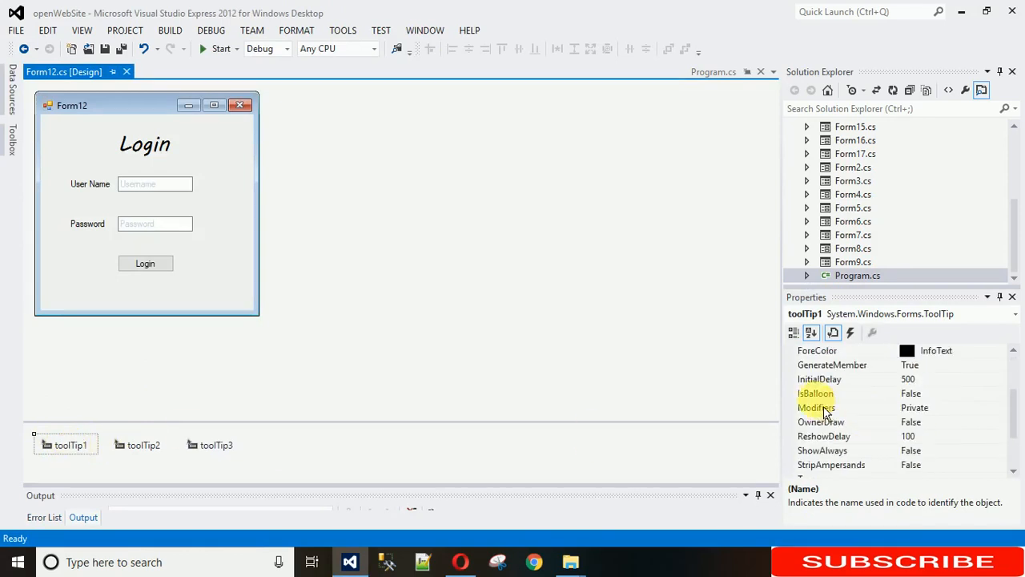
left_click(846, 393)
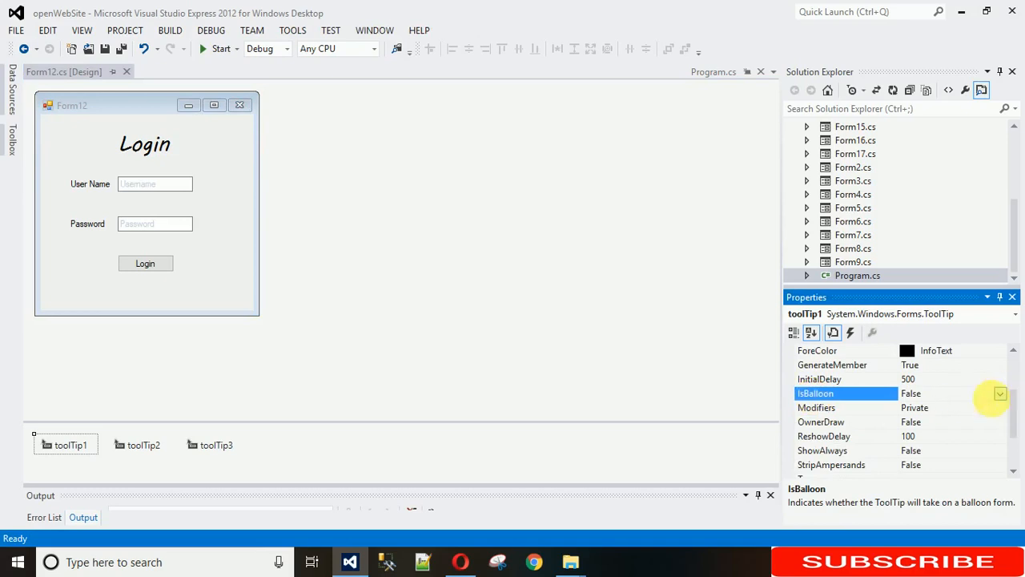
left_click(1000, 394)
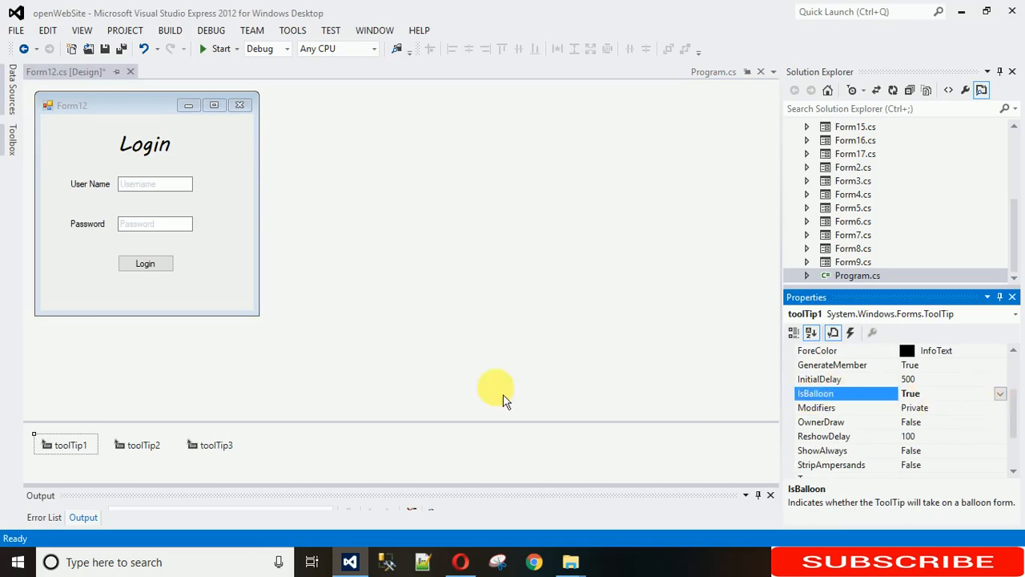
left_click(221, 48)
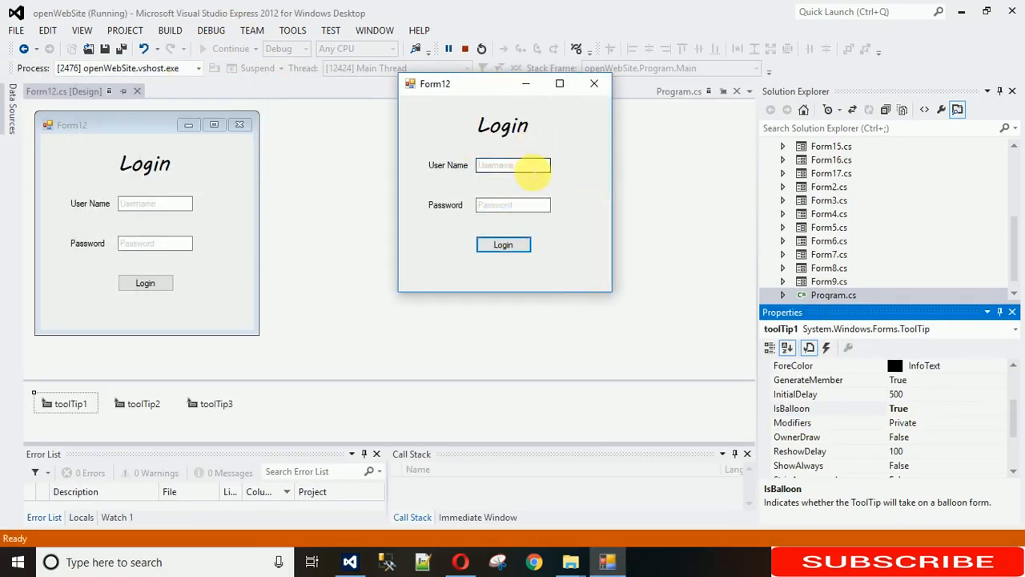
mouse_move(512, 165)
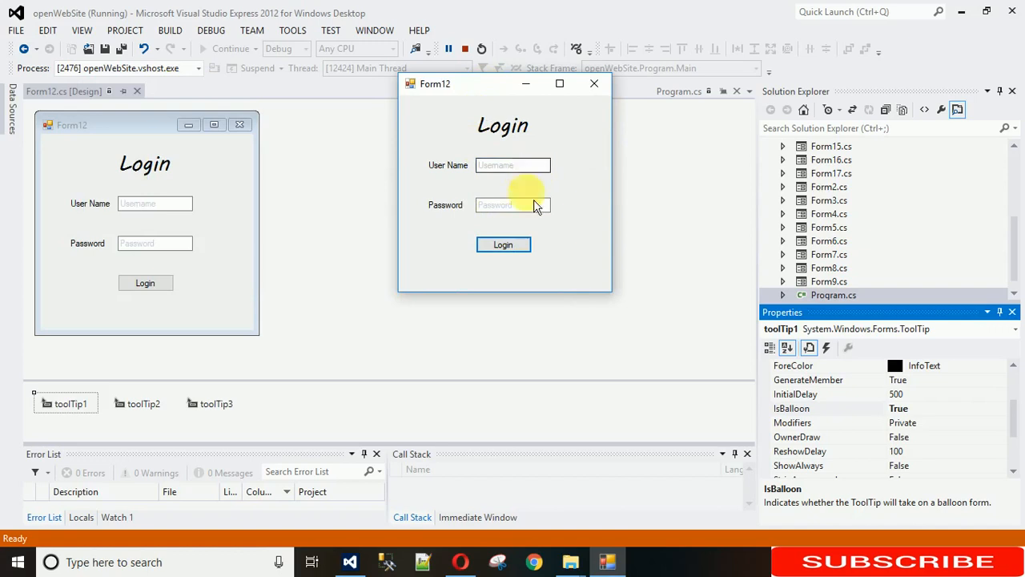
mouse_move(512, 205)
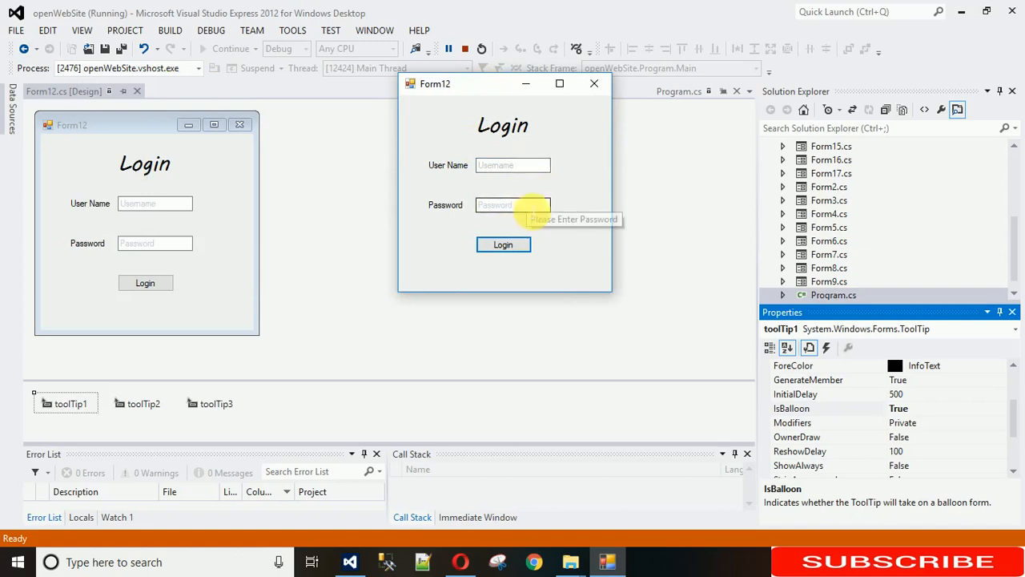
mouse_move(311, 147)
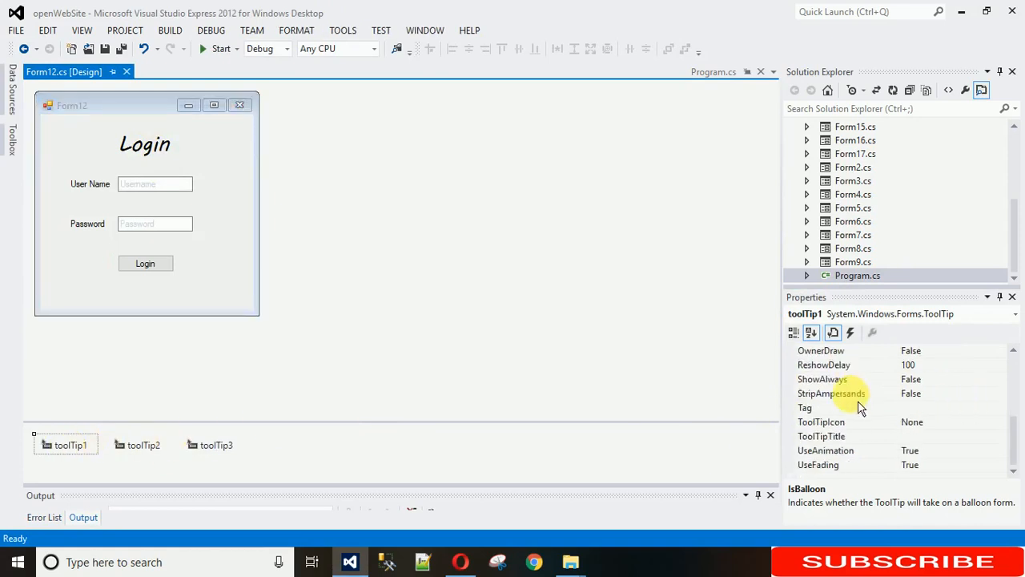
- Set toolTip1's Tag value to 'Click' in the Properties grid
left_click(825, 448)
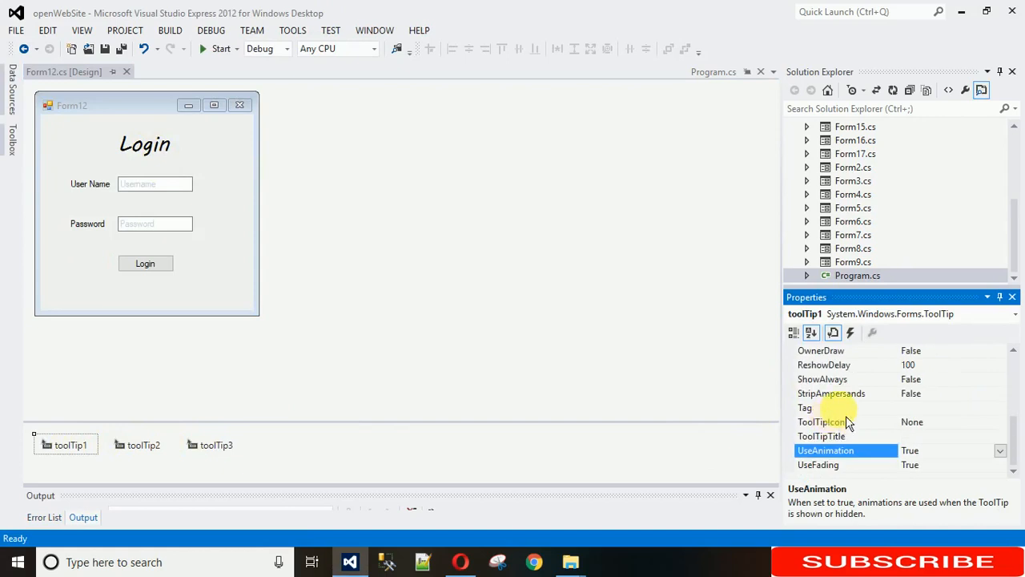
left_click(846, 407)
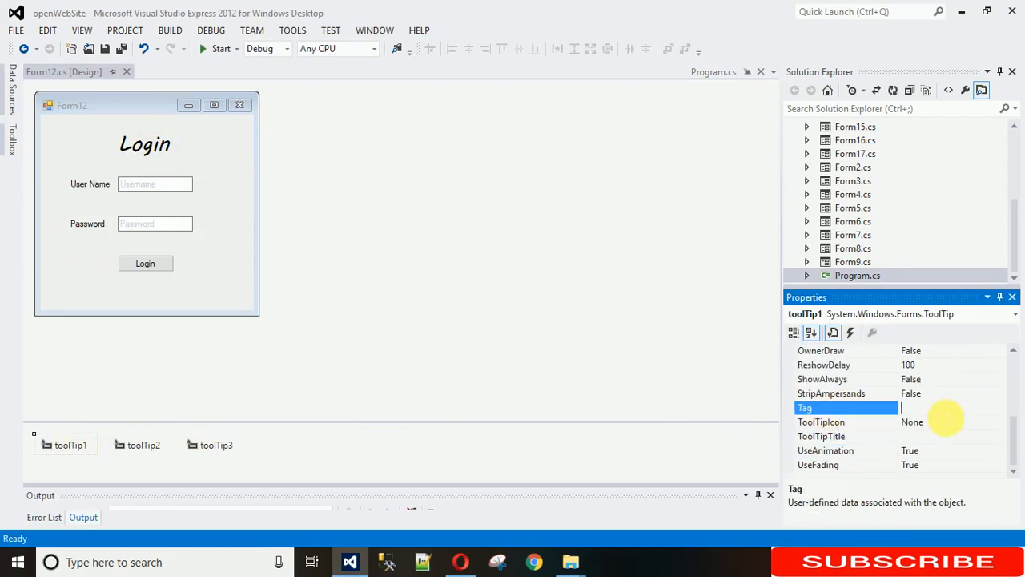
type("Click")
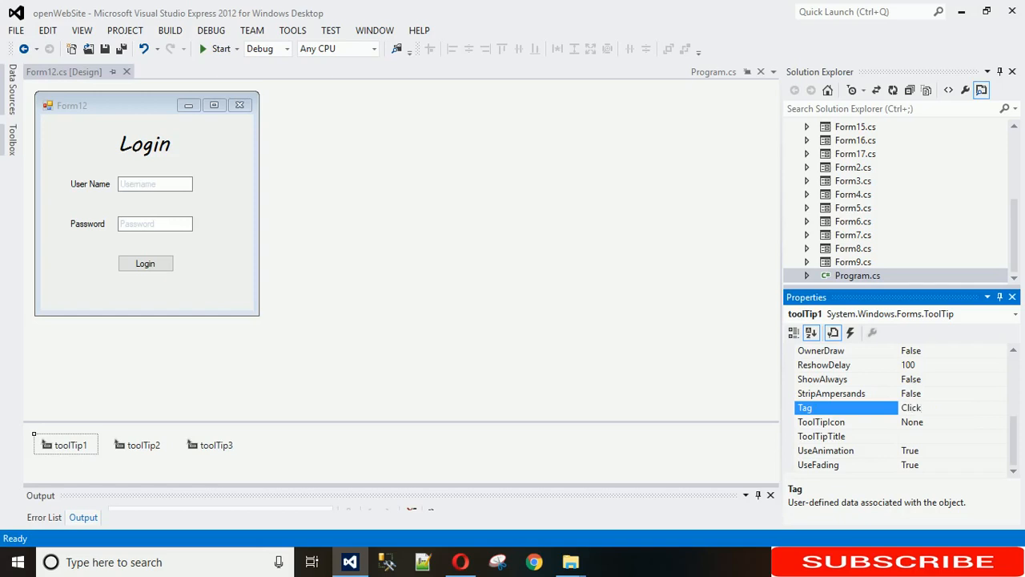
- Run the login form and focus the User Name box to test the tagged tooltip
left_click(218, 48)
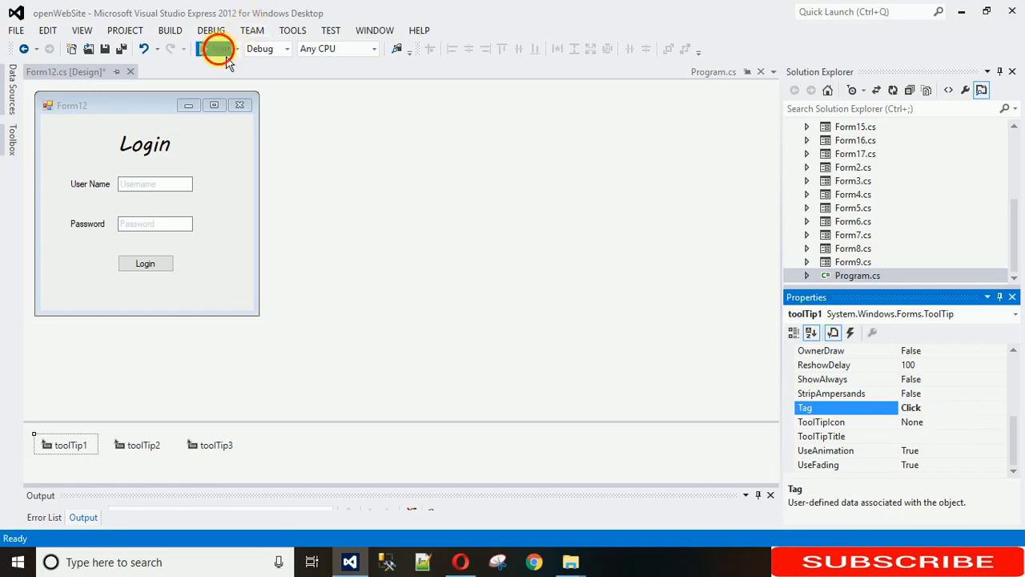
left_click(218, 48)
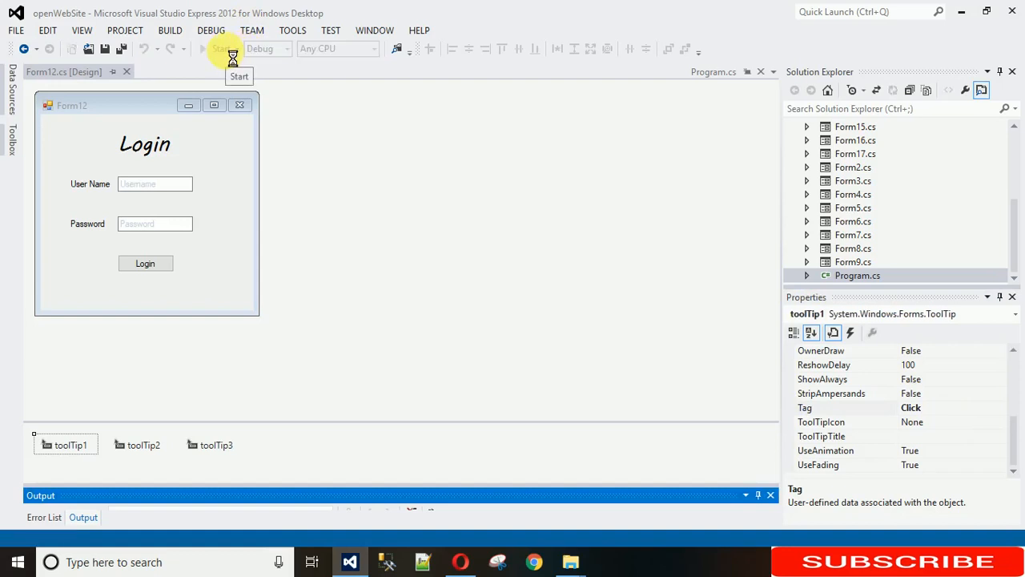
left_click(232, 48)
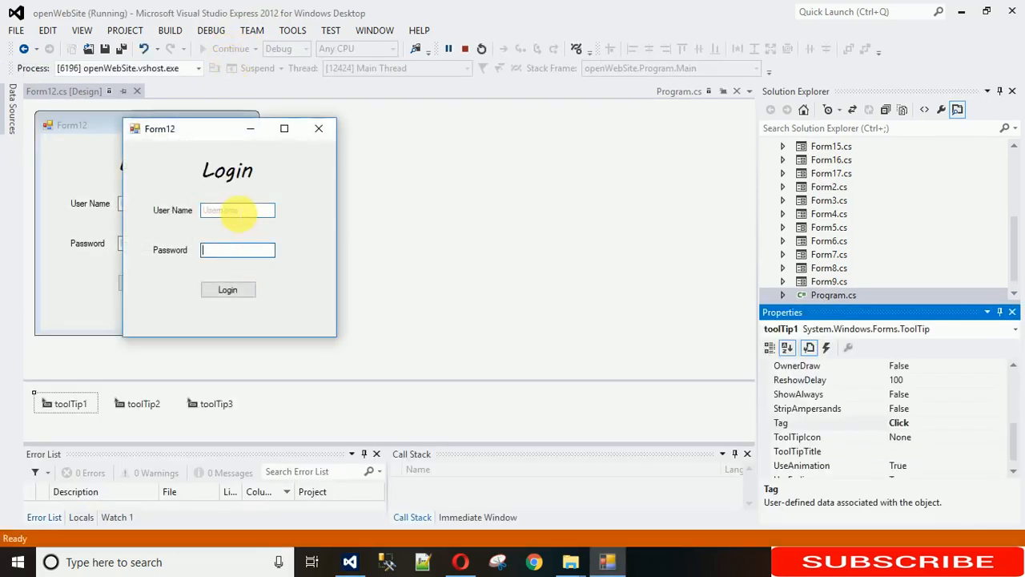
left_click(237, 209)
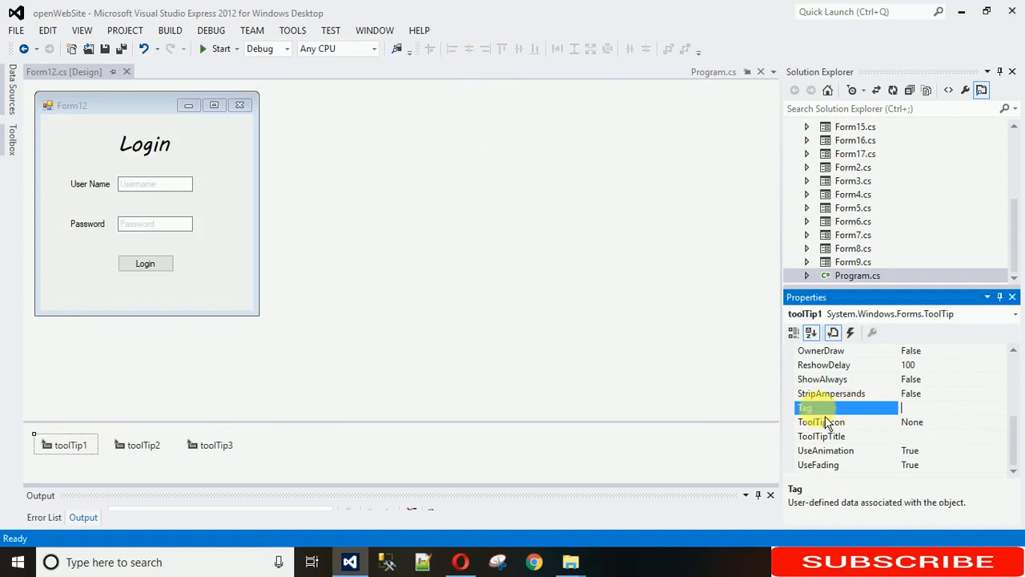
- Set toolTip1's ToolTipTitle to 'Click' and run the form to show the titled User Name balloon
left_click(821, 436)
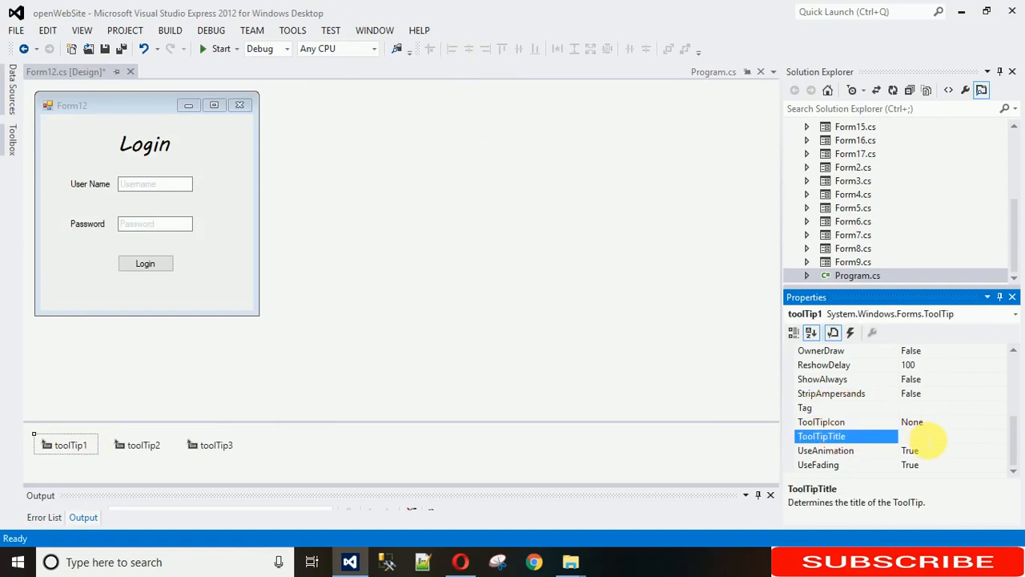
type("Click")
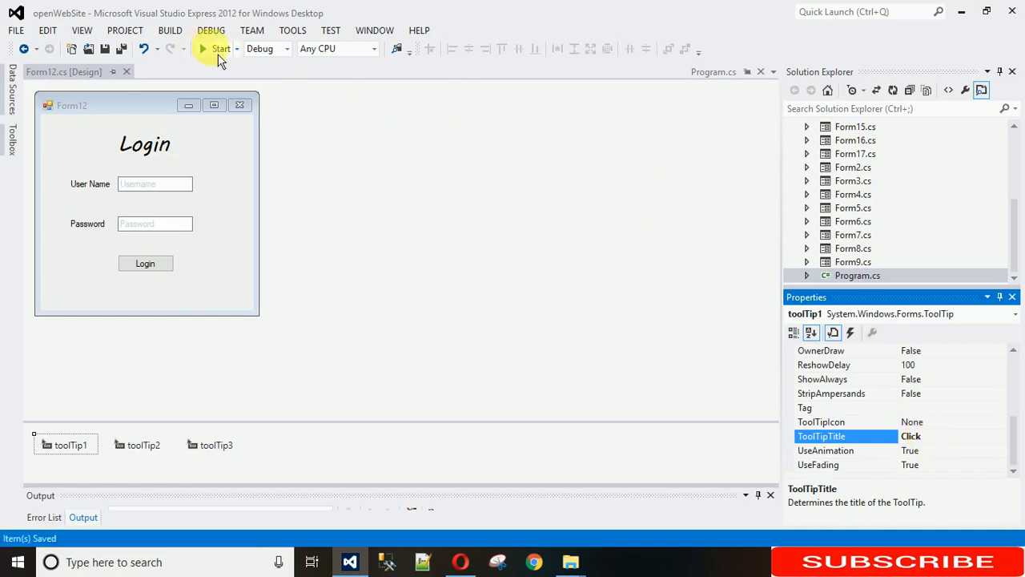
left_click(221, 48)
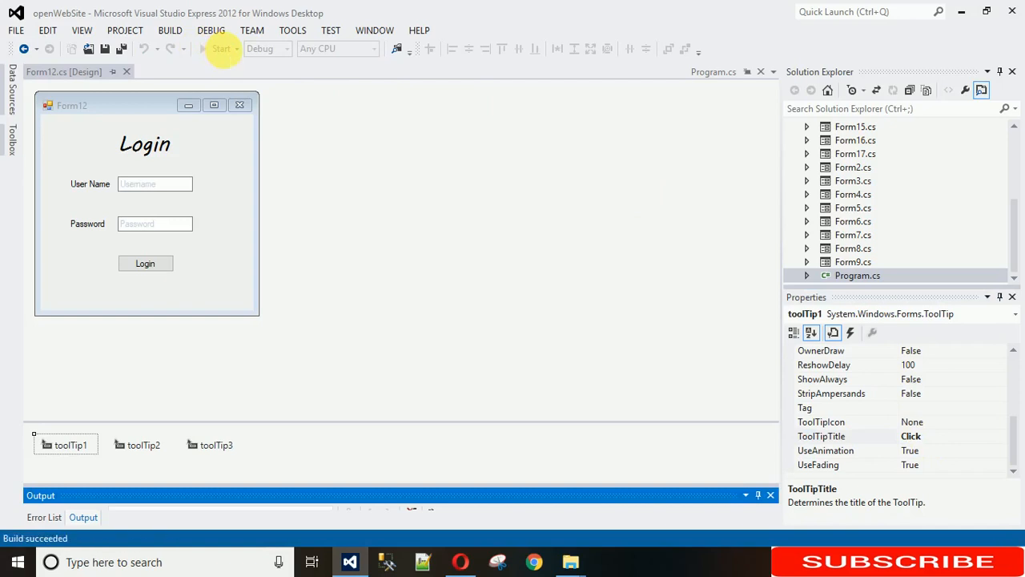
left_click(221, 48)
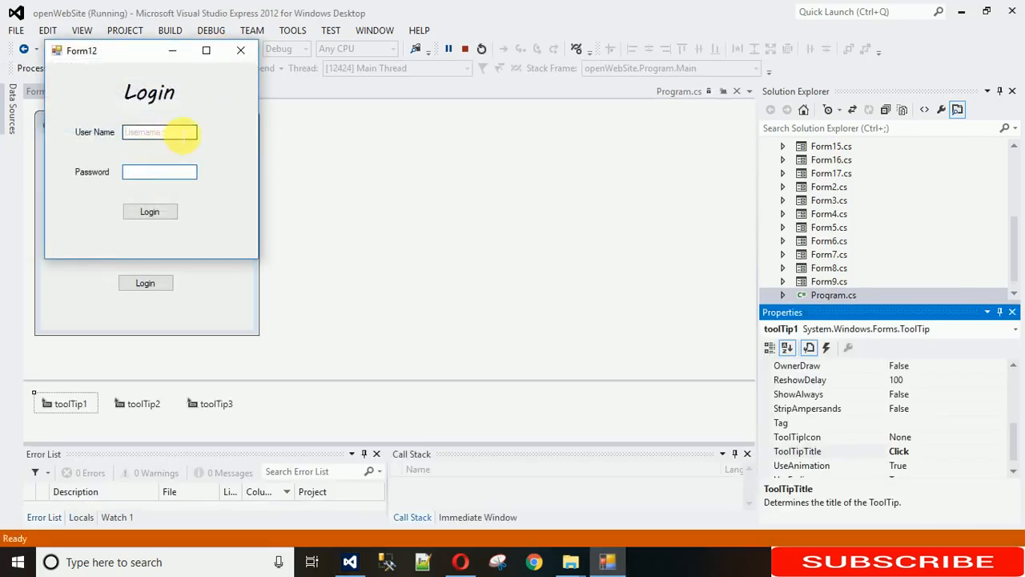
mouse_move(160, 131)
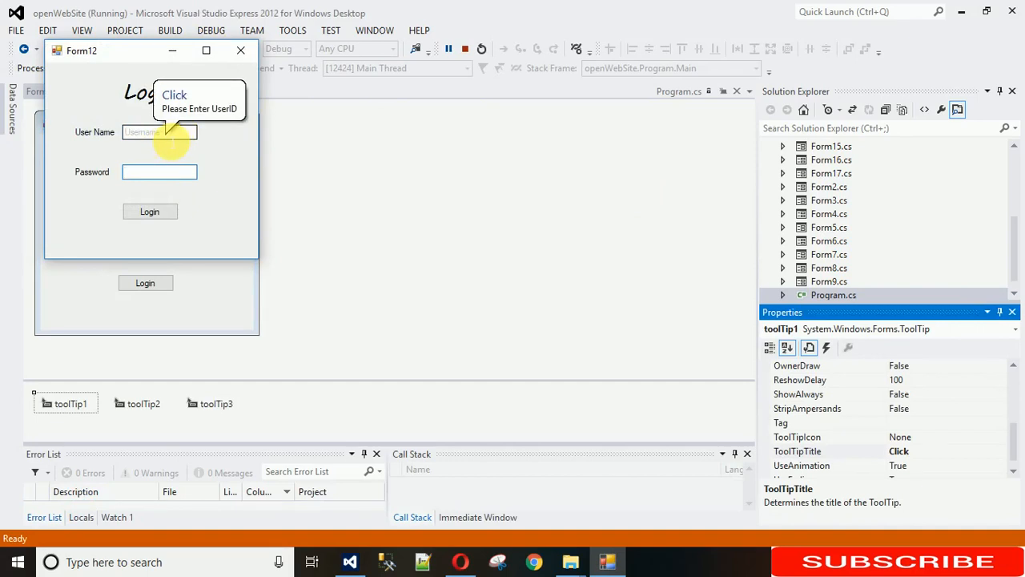
- Check the Password box's balloon, stop debugging and run the login form once more
left_click(160, 171)
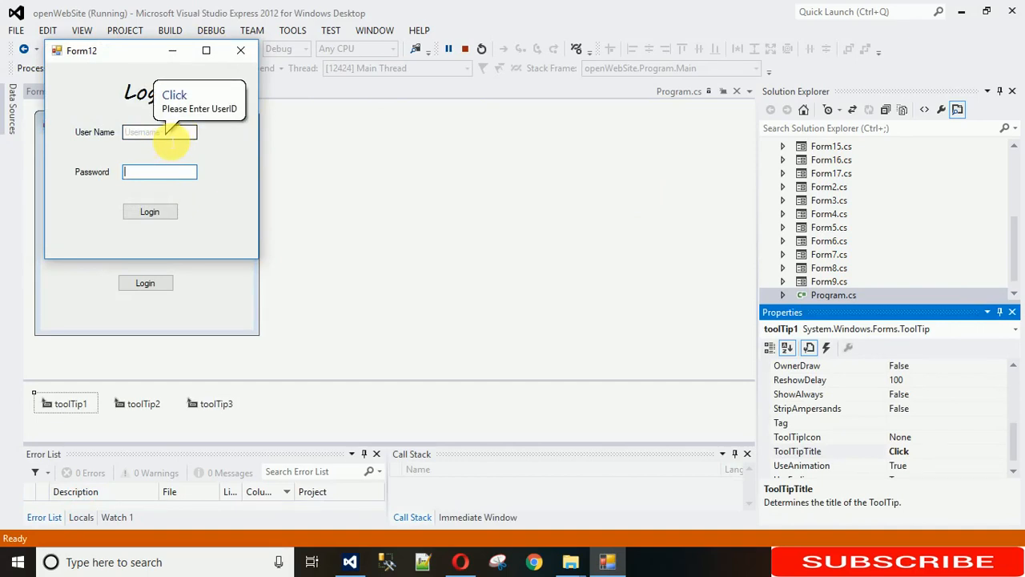
mouse_move(464, 48)
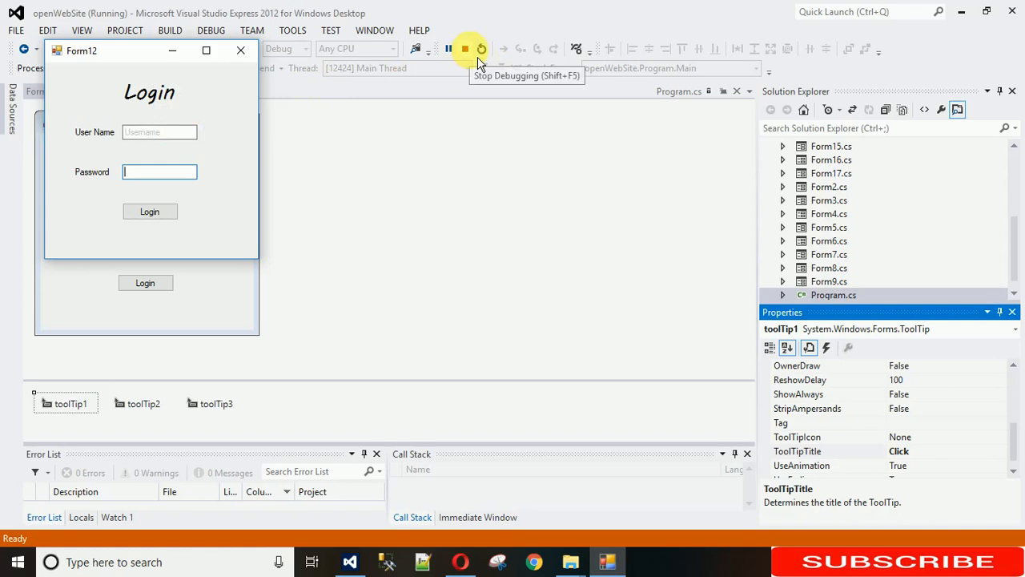
left_click(465, 48)
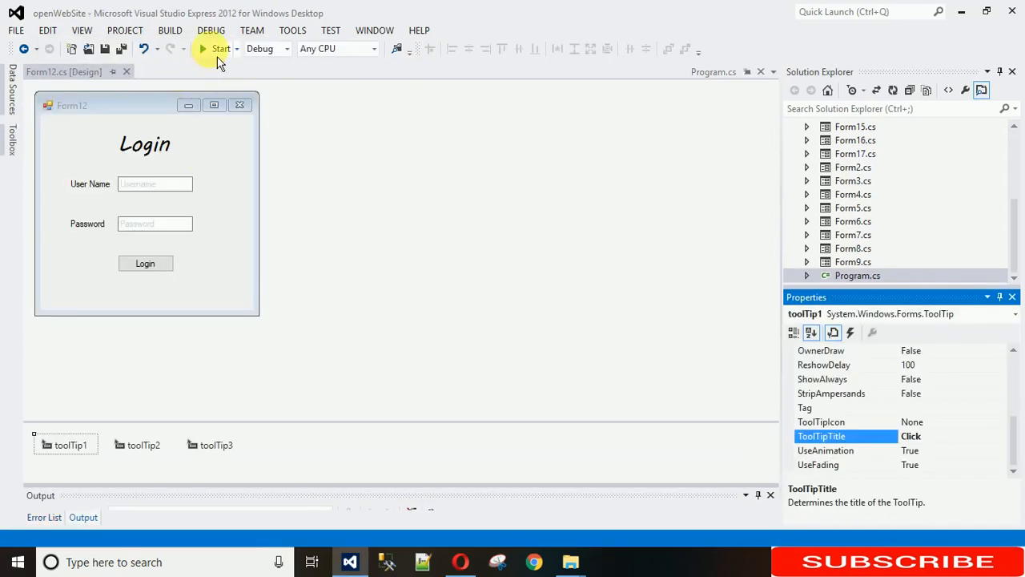
left_click(215, 48)
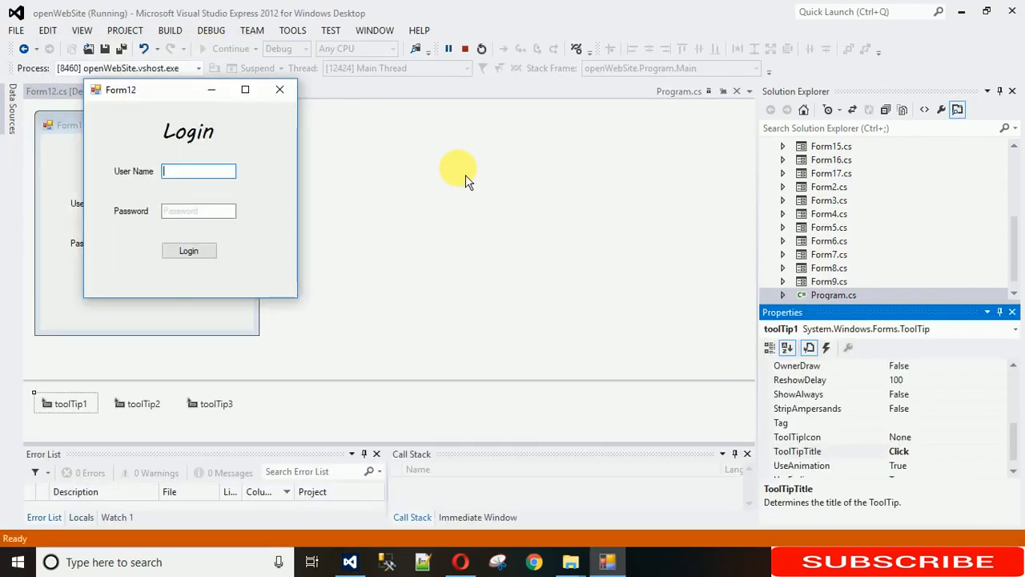